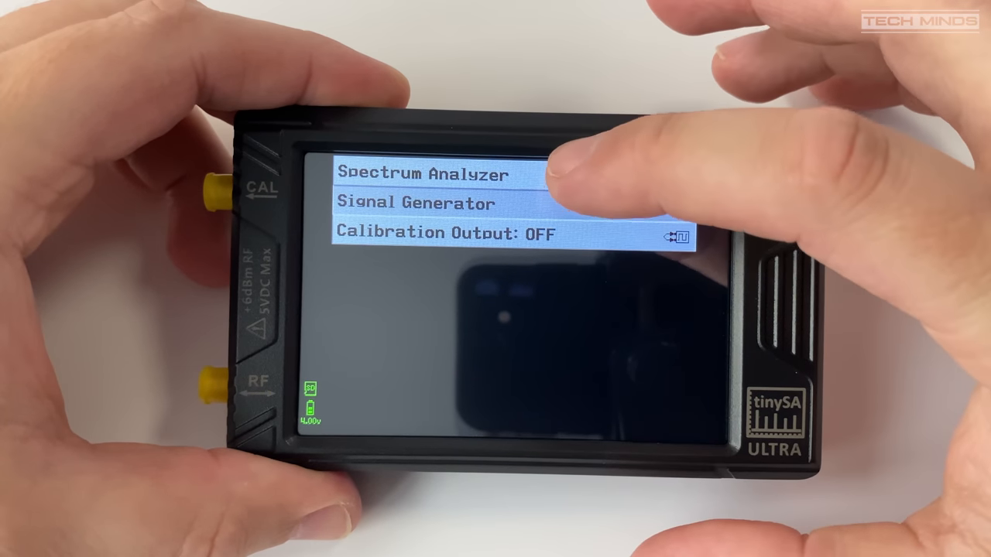
Switch to Spectrum Analyzer mode and show the frequency menu for the 0 Hz–800 MHz sweep.
left_click(422, 174)
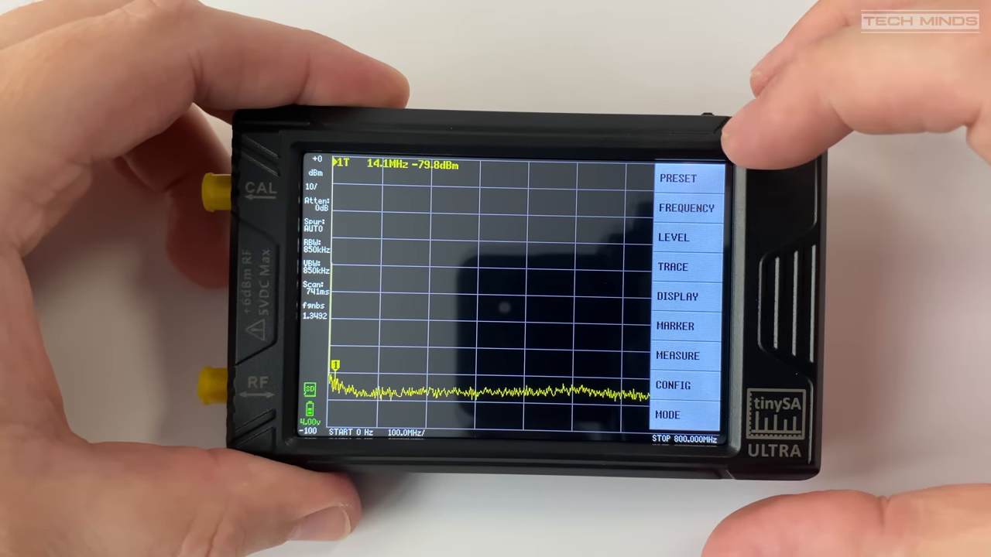
left_click(686, 208)
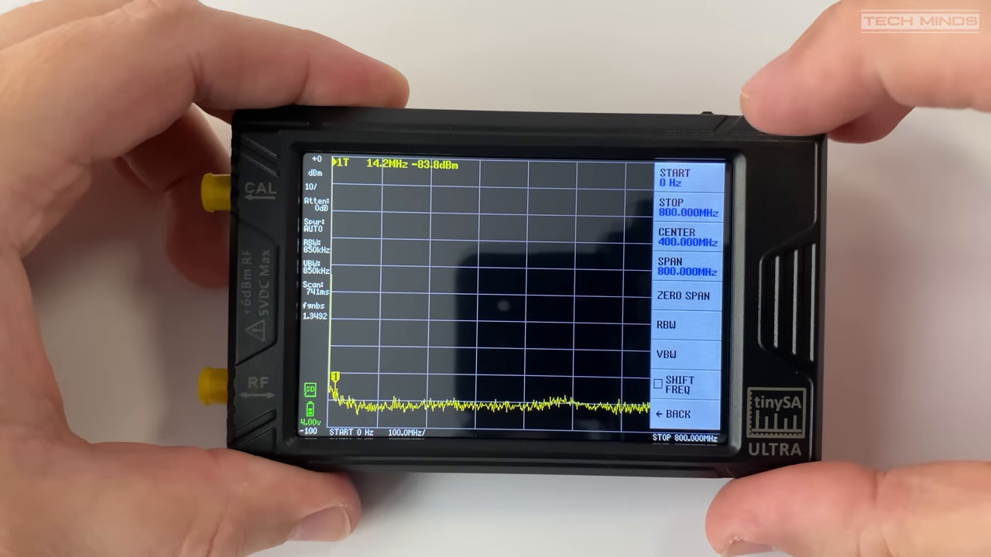